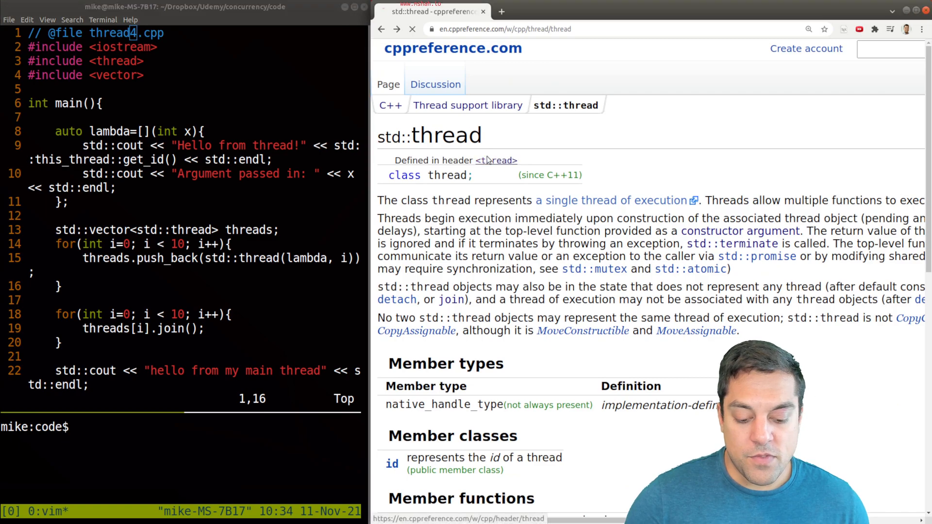
Open the cppreference <thread> header overview listing thread and jthread
{"action": "left_click", "coordinate": [495, 161]}
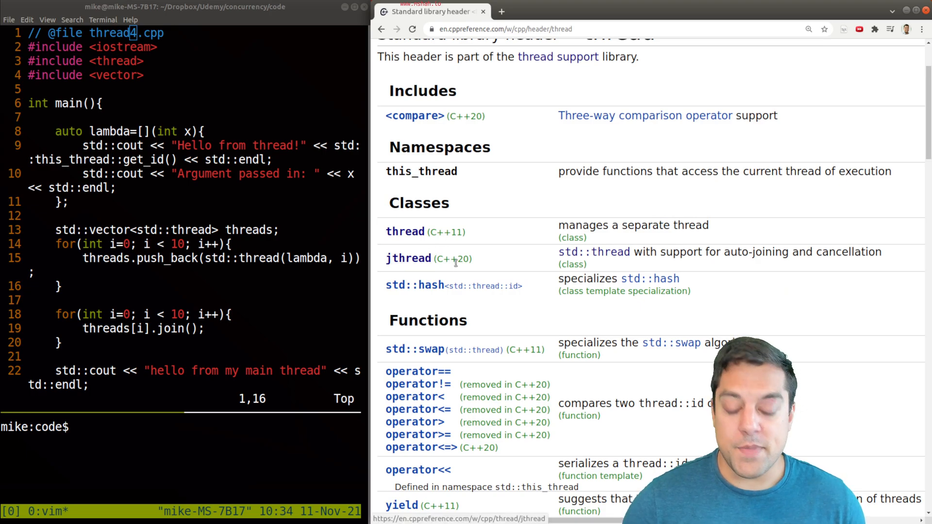
{"action": "mouse_move", "coordinate": [489, 264]}
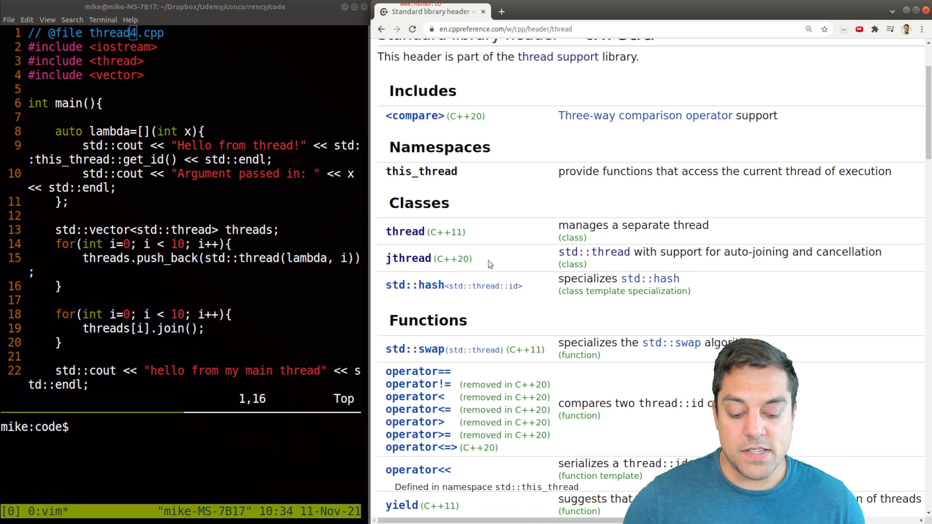
{"action": "mouse_move", "coordinate": [439, 264]}
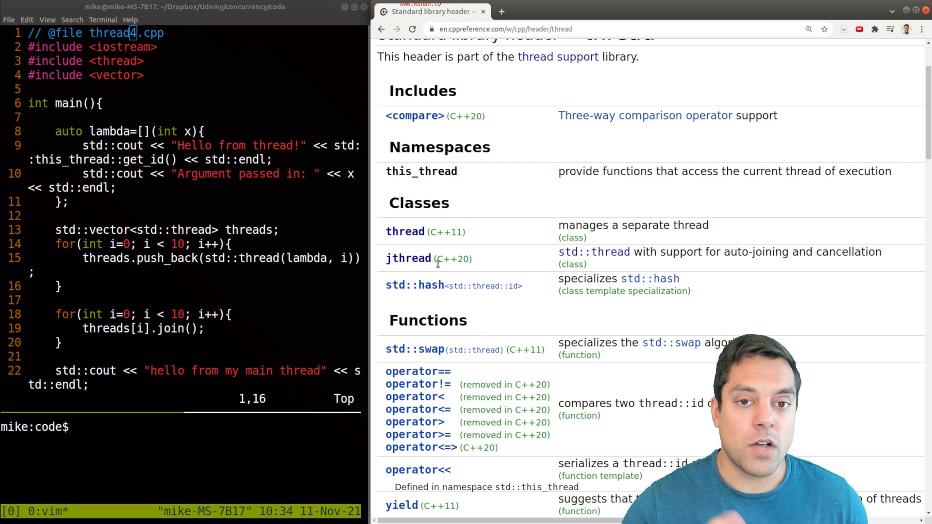
{"action": "mouse_move", "coordinate": [420, 259]}
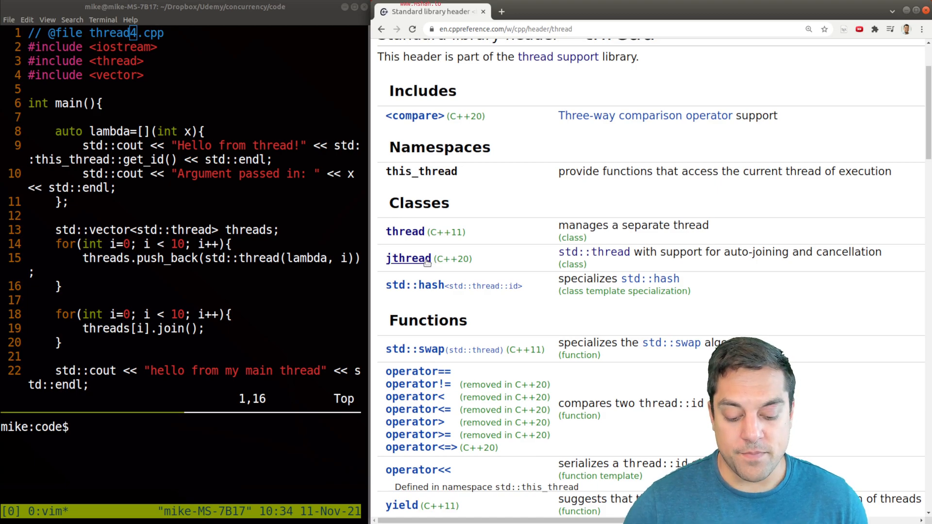
Open the std::jthread page and highlight the destructor's request_stop() then join() description
{"action": "left_click", "coordinate": [408, 259]}
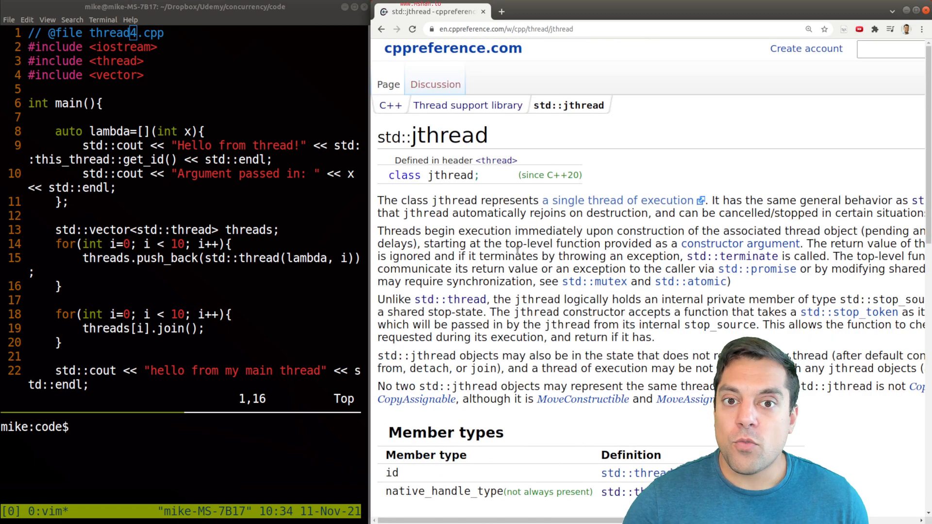
{"action": "scroll", "scroll_direction": "down", "scroll_amount": 3}
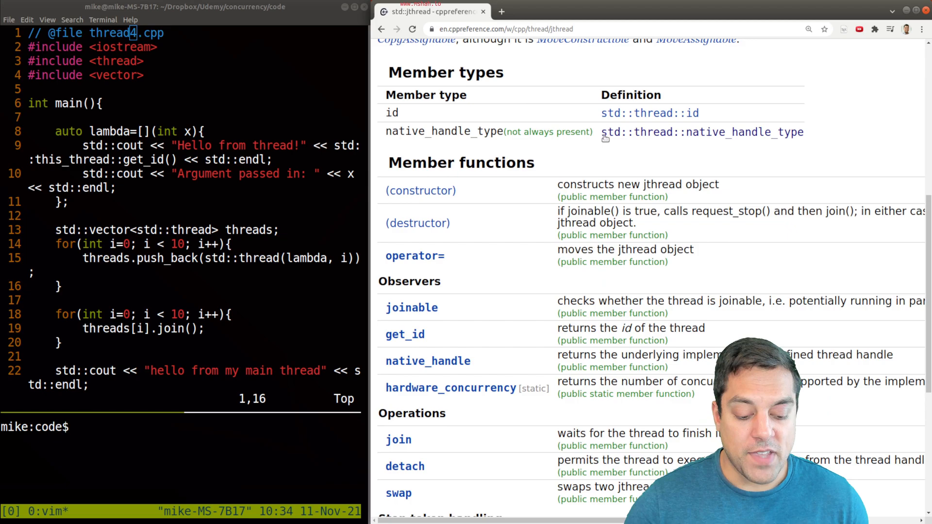
{"action": "left_click_drag", "start_coordinate": [558, 211], "coordinate": [636, 222]}
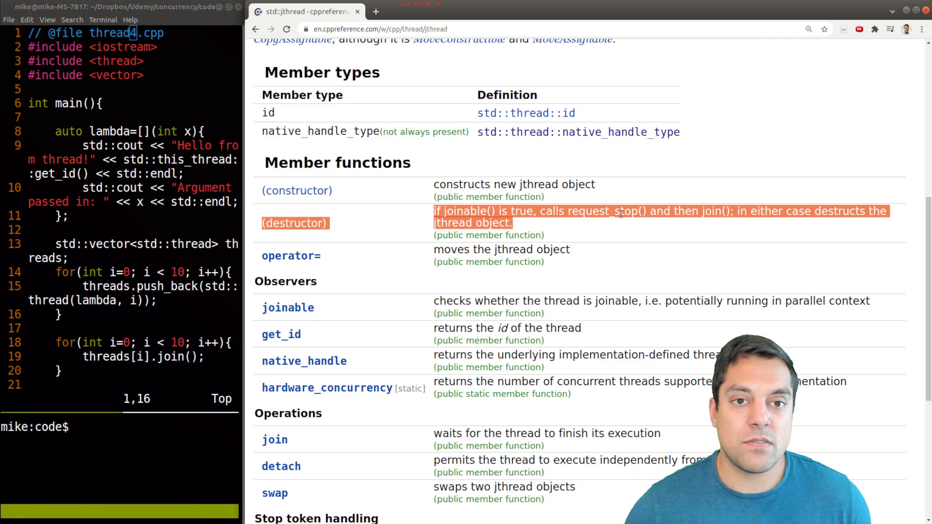
{"action": "mouse_move", "coordinate": [576, 224]}
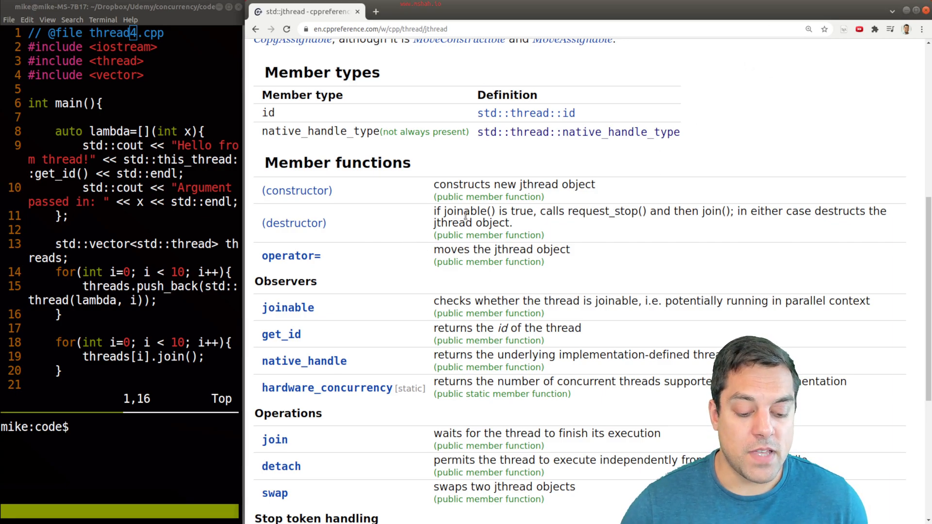
{"action": "left_click_drag", "start_coordinate": [545, 211], "coordinate": [646, 211]}
{"action": "type", "text": ":"}
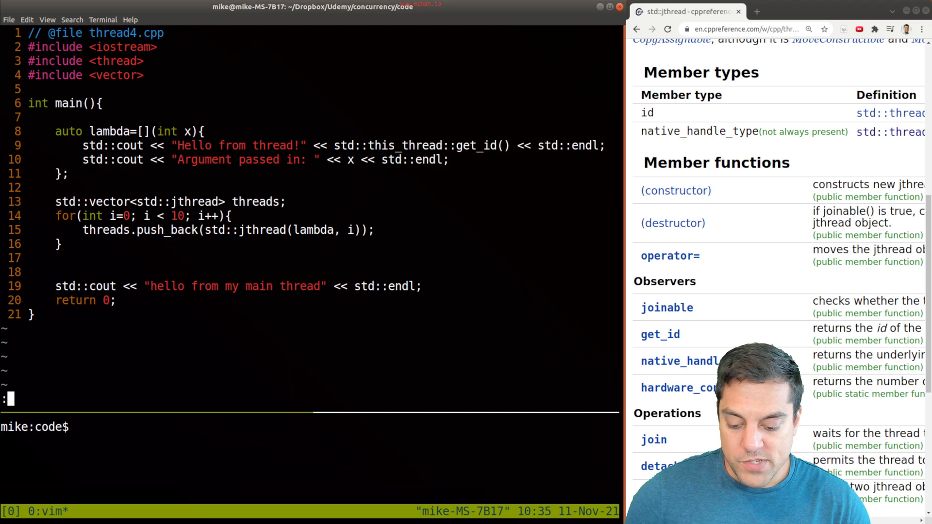
Save thread4.cpp using std::jthread in the vector with the join loop removed
{"action": "key", "text": "Return"}
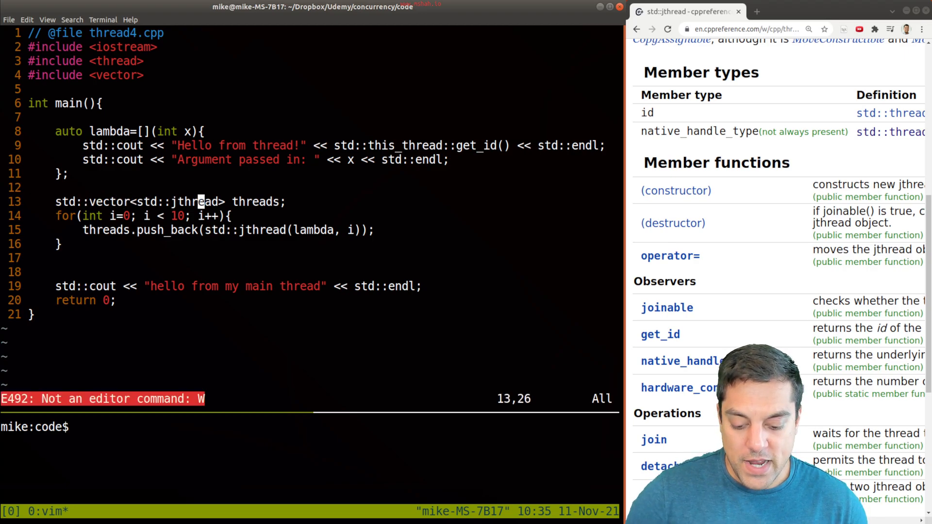
{"action": "type", "text": "J"}
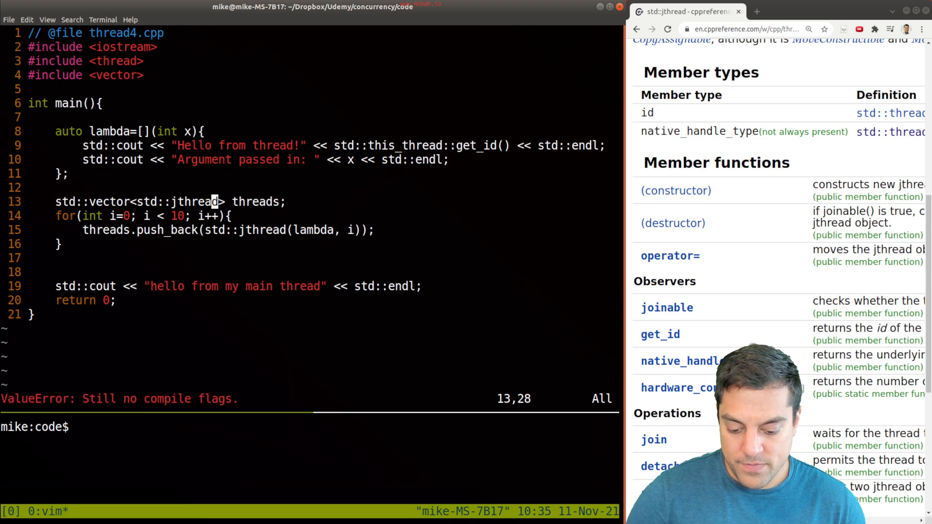
{"action": "key", "text": "i"}
{"action": "type", "text": "g++ -std=c++17 thread4.cpp -o prog -lpthread"}
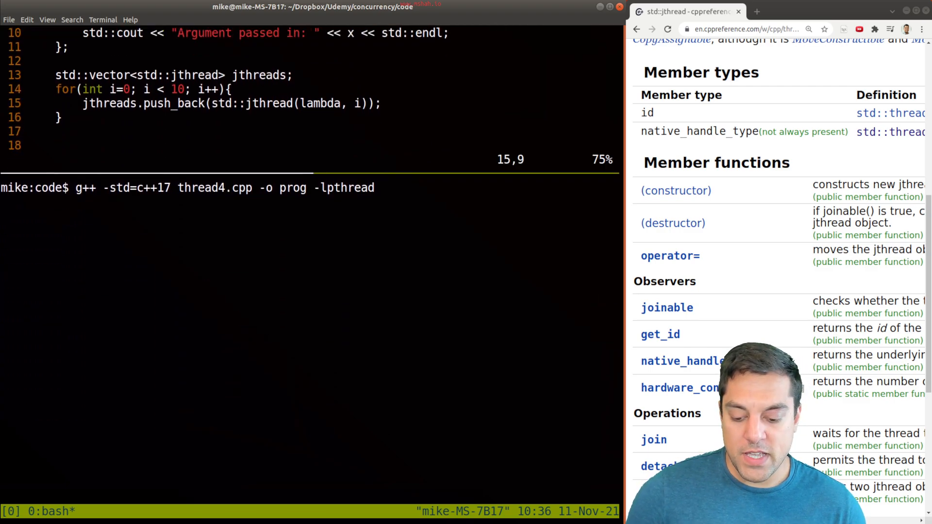
Build thread4.cpp with -std=c++17, see 'jthread is not a member of std', and clear
{"action": "key", "text": "Return"}
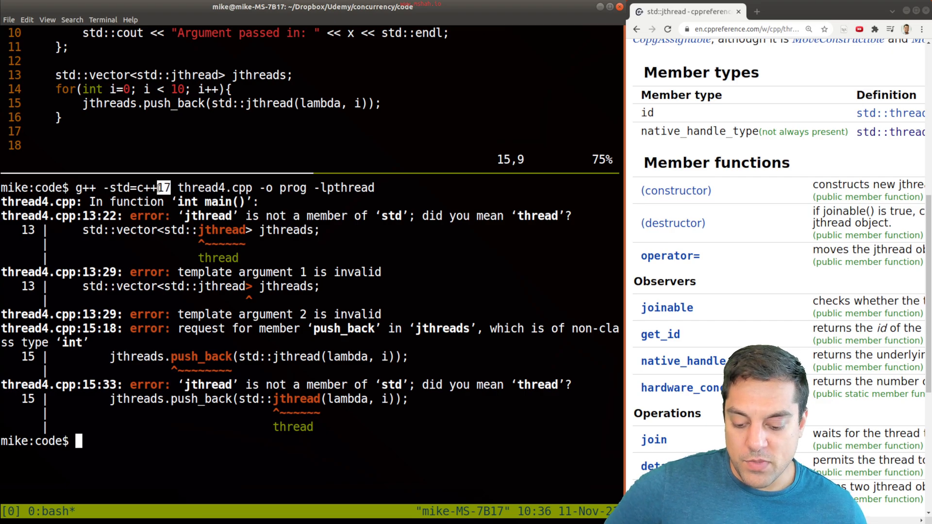
{"action": "type", "text": "g"}
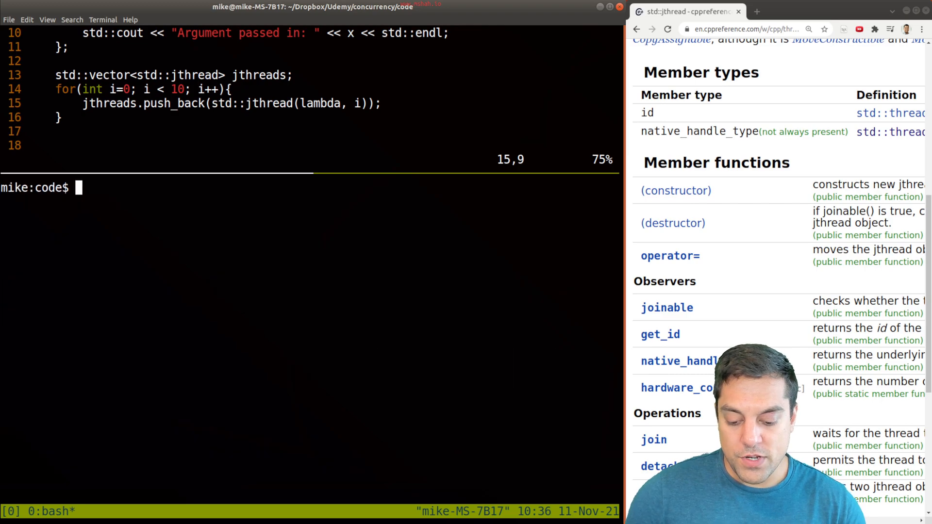
Compile thread4.cpp into prog with g++ -std=c++20 -lpthread, then enter ./prog
{"action": "type", "text": "g++ -std=c++17 thread4.cpp -o prog -lpthread"}
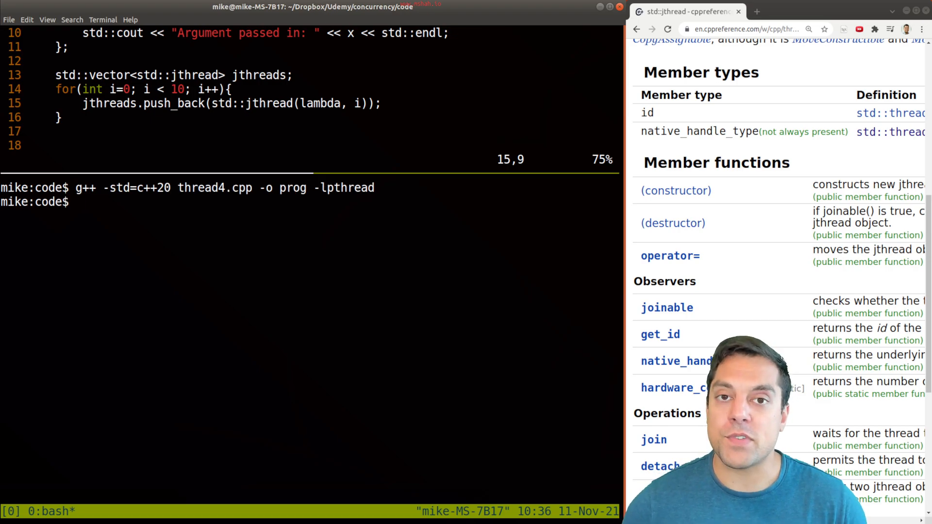
{"action": "type", "text": "./prog"}
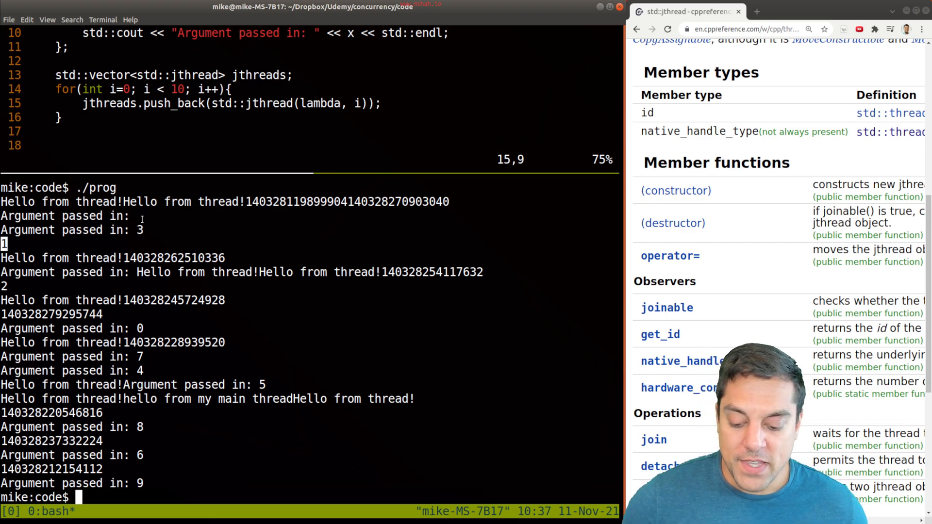
Highlight one numeric thread id in prog's interleaved output
{"action": "double_click", "coordinate": [172, 258]}
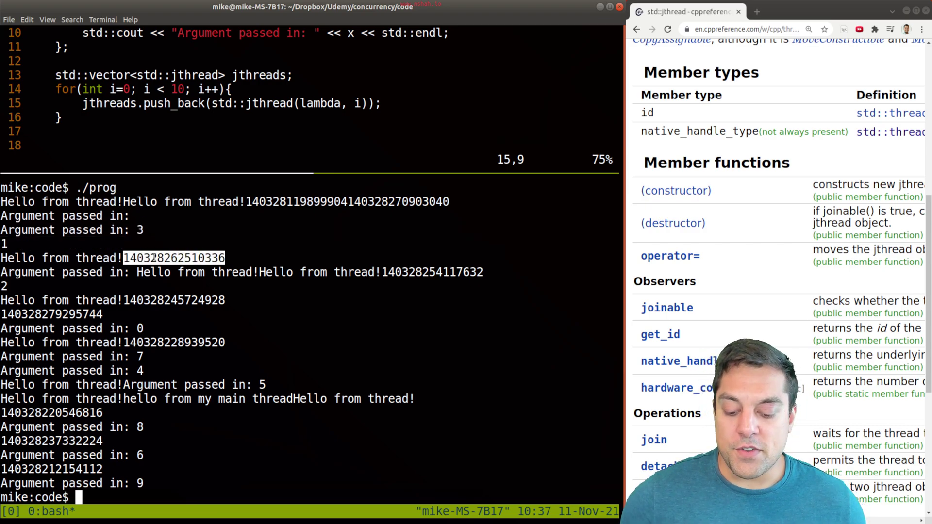